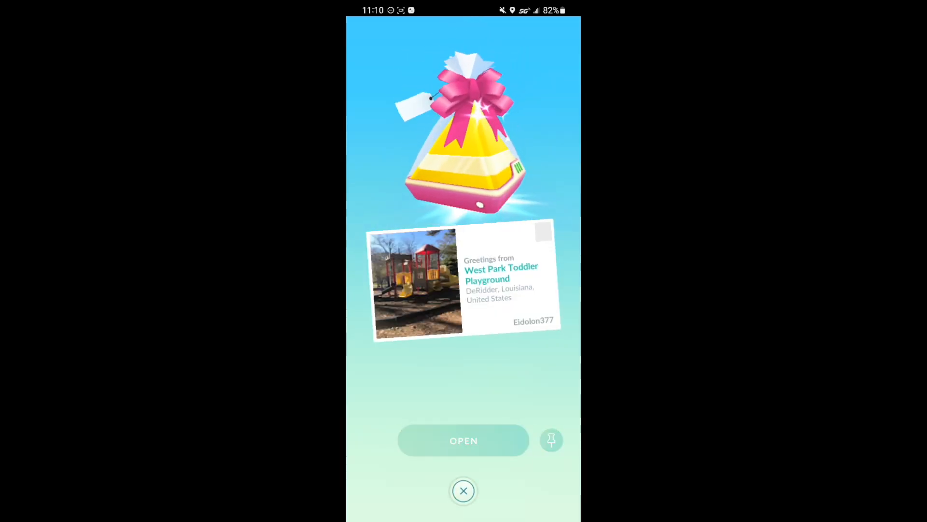
Open the friend's gift postcard, then close their profile to return to your own.
{"action": "left_click", "coordinate": [463, 490]}
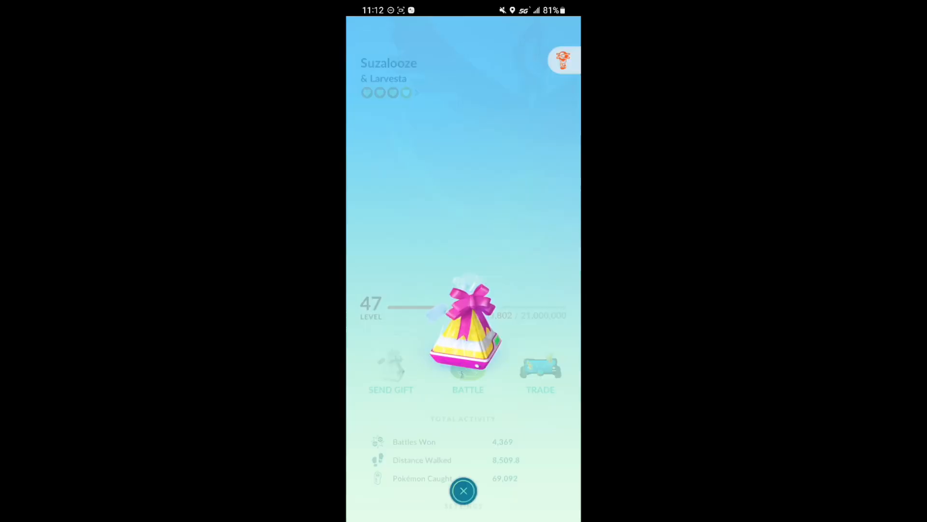
{"action": "left_click", "coordinate": [463, 491]}
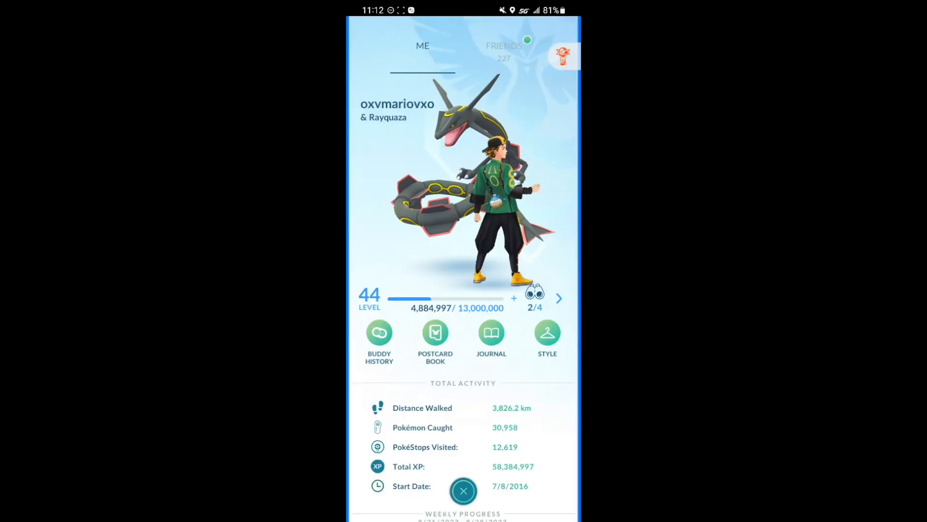
Finish the Best Friends upgrade, dismiss the celebration, and check the XP on your profile.
{"action": "left_click", "coordinate": [463, 491]}
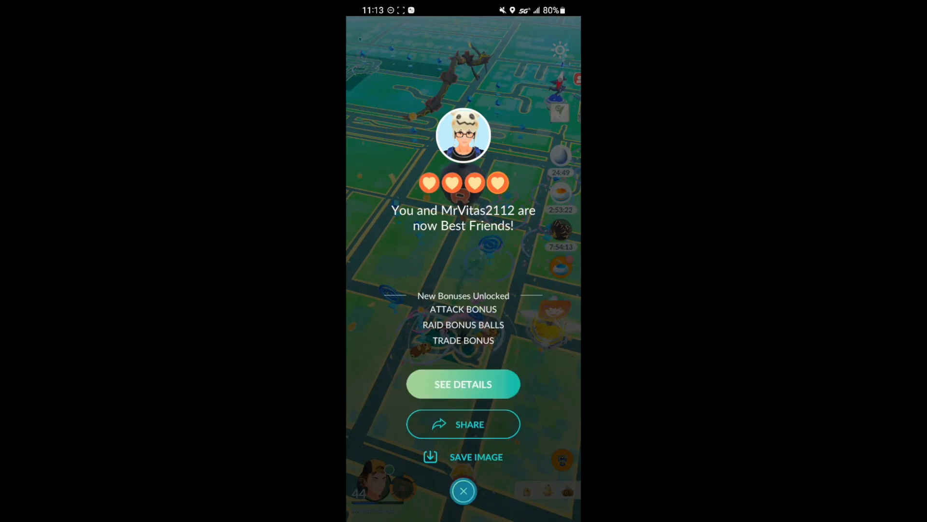
{"action": "left_click", "coordinate": [463, 491]}
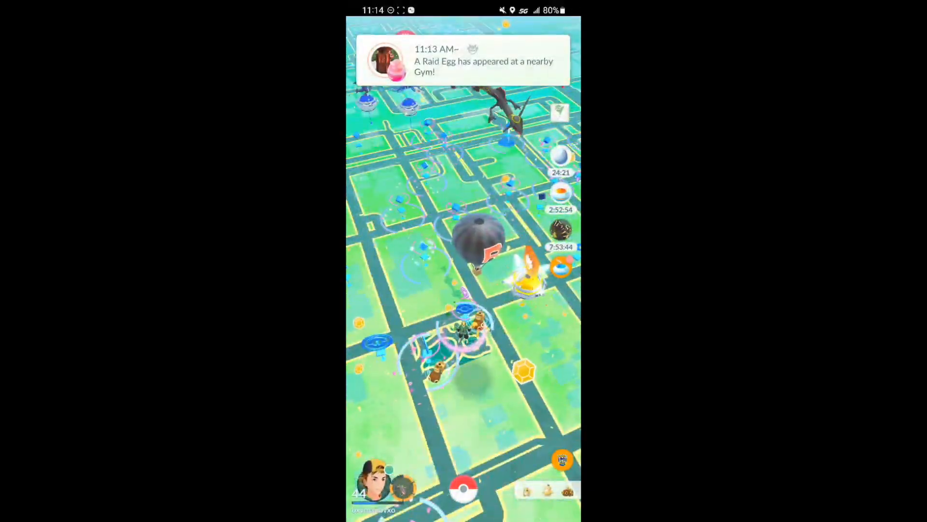
{"action": "left_click", "coordinate": [384, 479]}
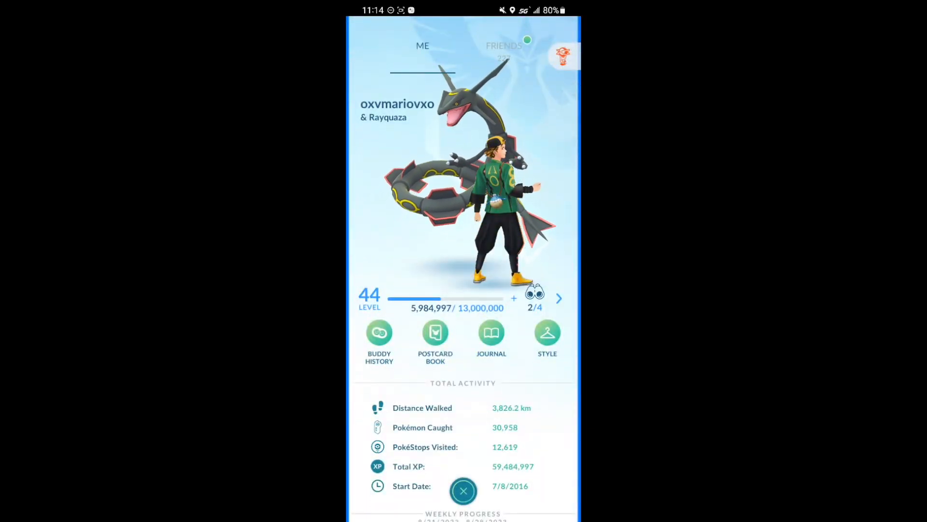
{"action": "left_click", "coordinate": [463, 491]}
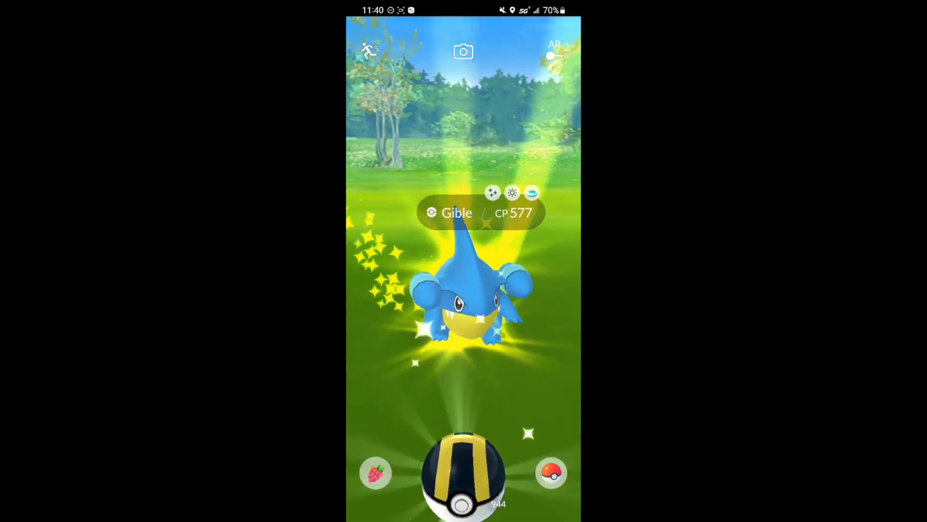
Throw an Ultra Ball at the shiny Gible.
{"action": "left_click_drag", "start_coordinate": [464, 473], "coordinate": [538, 130]}
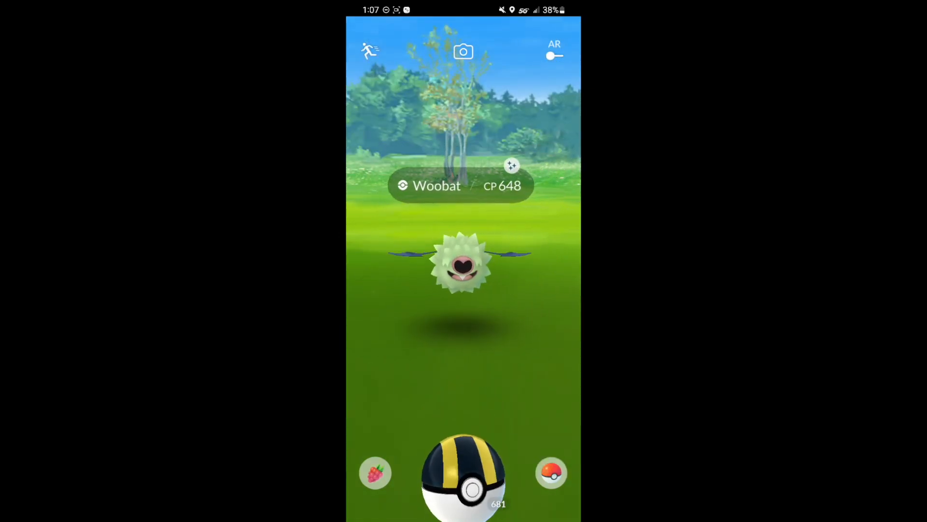
Throw Ultra Balls at the shiny Woobat, the crowned Pikachu and the shiny Pawniard (twice).
{"action": "left_click_drag", "start_coordinate": [463, 473], "coordinate": [463, 266]}
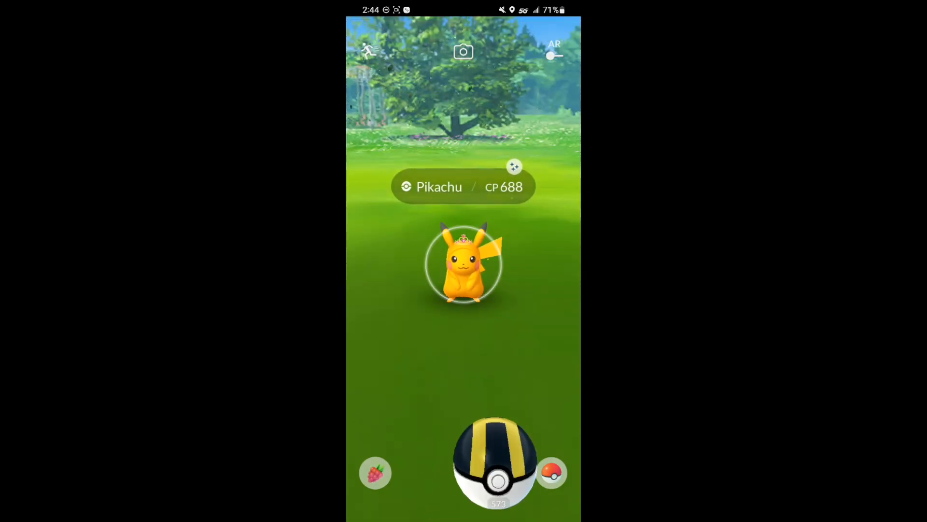
{"action": "left_click_drag", "start_coordinate": [493, 466], "coordinate": [479, 147]}
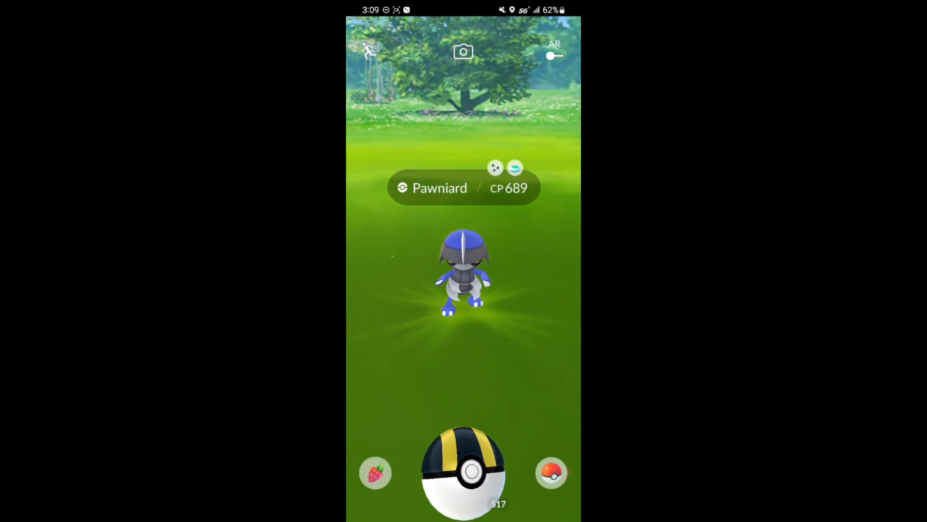
{"action": "left_click_drag", "start_coordinate": [463, 473], "coordinate": [463, 266]}
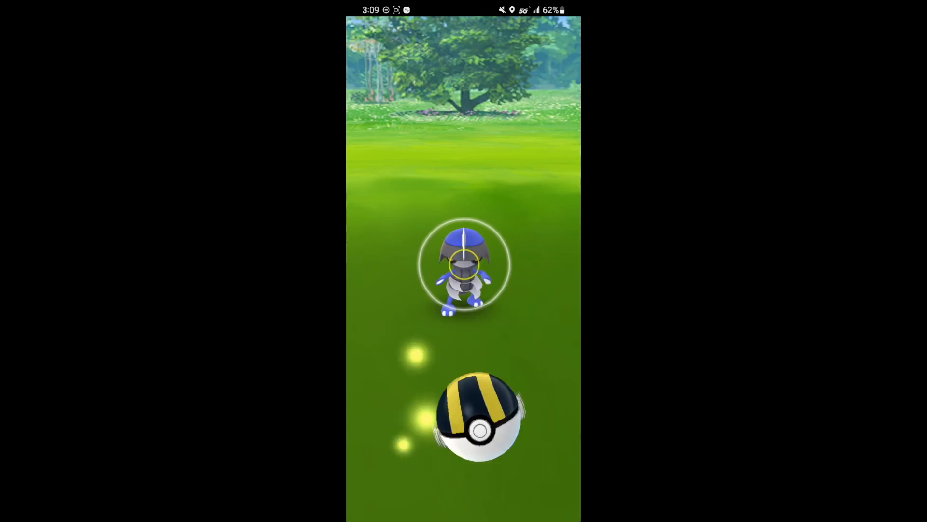
{"action": "left_click_drag", "start_coordinate": [479, 414], "coordinate": [467, 171]}
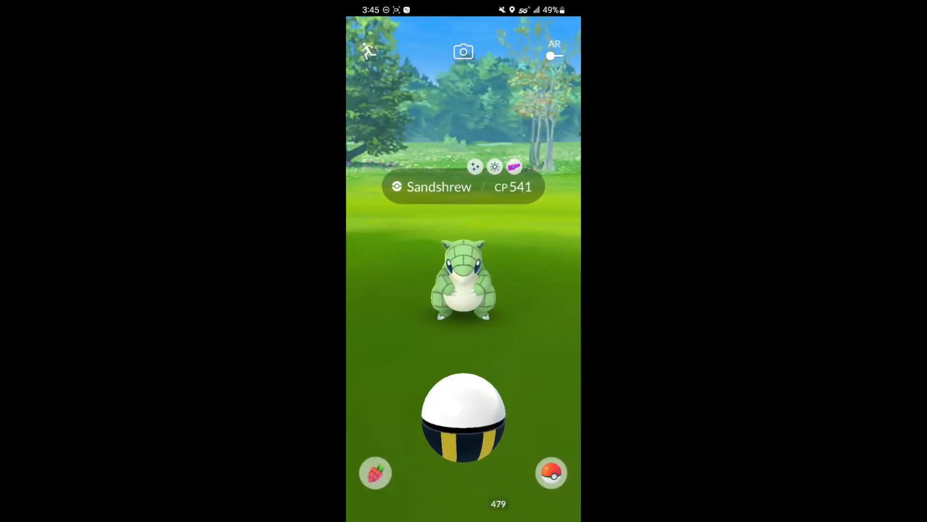
Throw an Ultra Ball at the shiny Sandshrew.
{"action": "left_click_drag", "start_coordinate": [463, 414], "coordinate": [463, 461]}
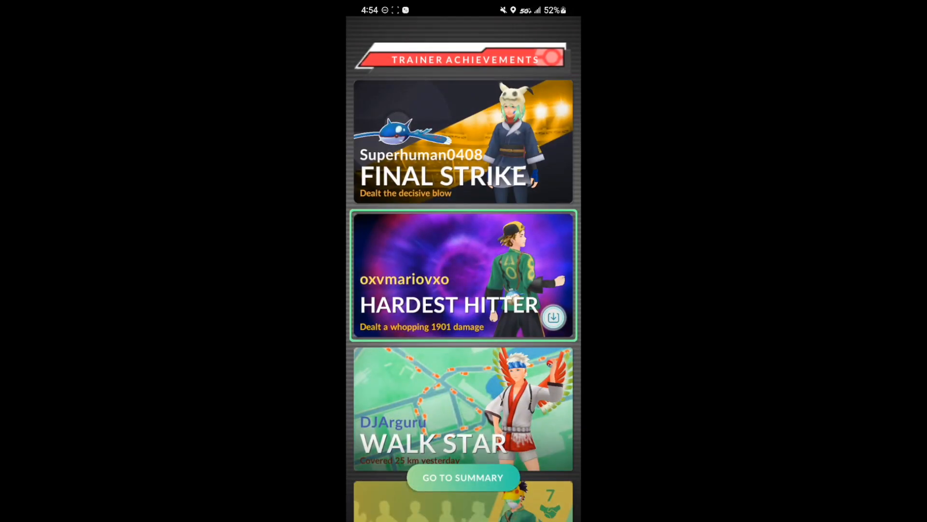
Move from the Trainer Achievements screen on to the raid summary.
{"action": "left_click", "coordinate": [463, 478]}
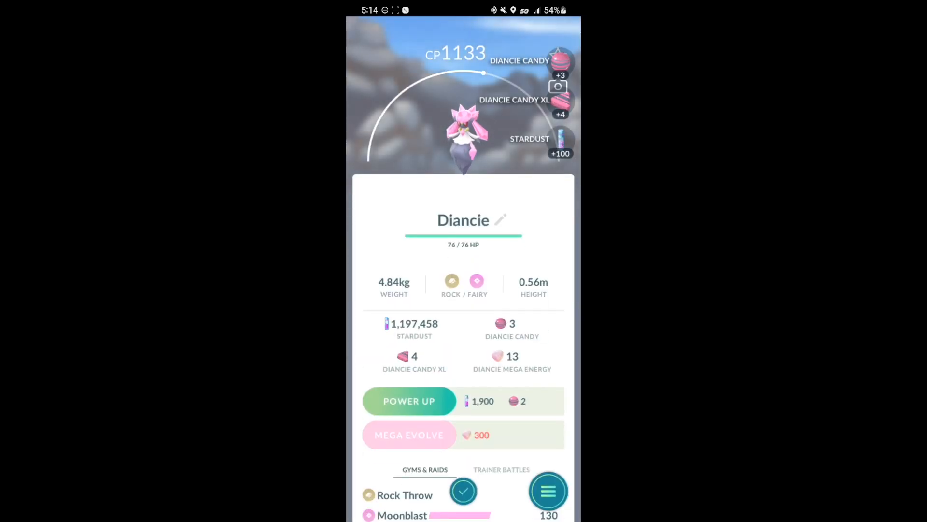
{"action": "left_click", "coordinate": [547, 491]}
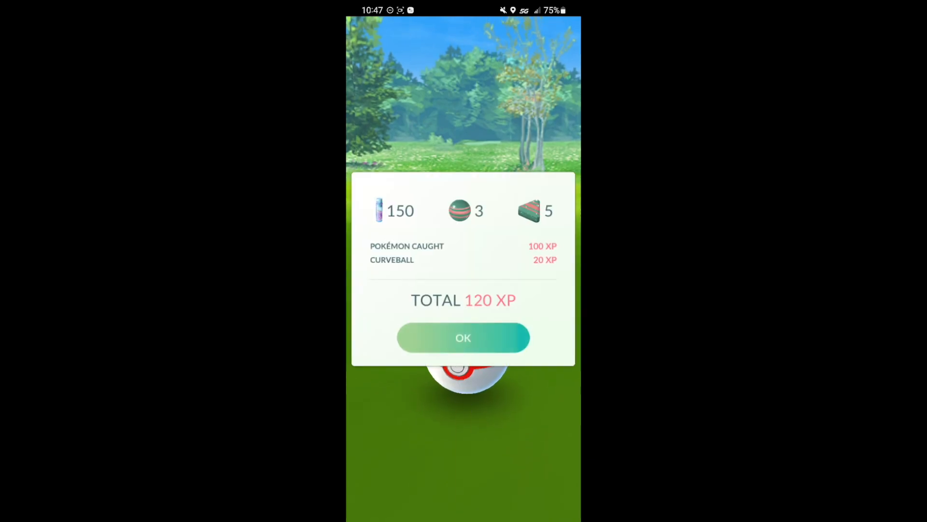
Open the CP 3815 shiny Rayquaza from storage and Mega Evolve it.
{"action": "left_click", "coordinate": [463, 337]}
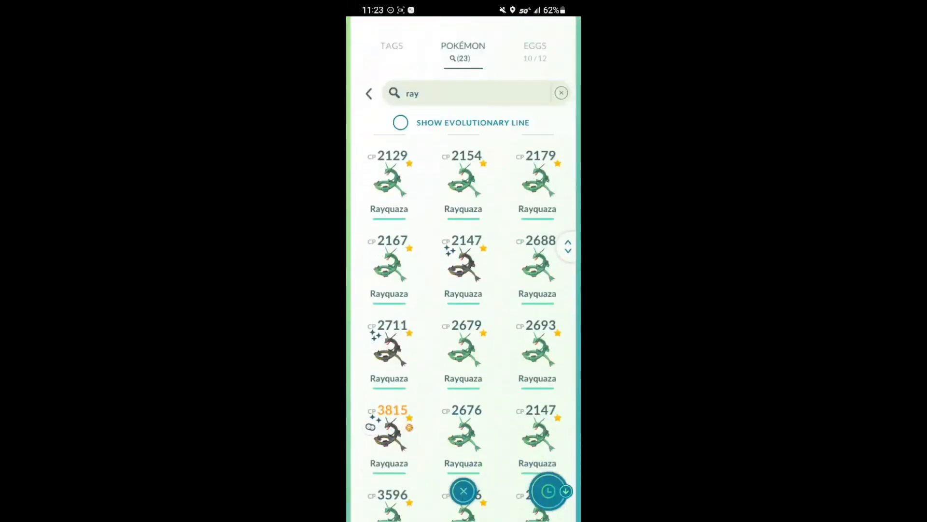
{"action": "scroll", "scroll_direction": "down", "scroll_amount": 3}
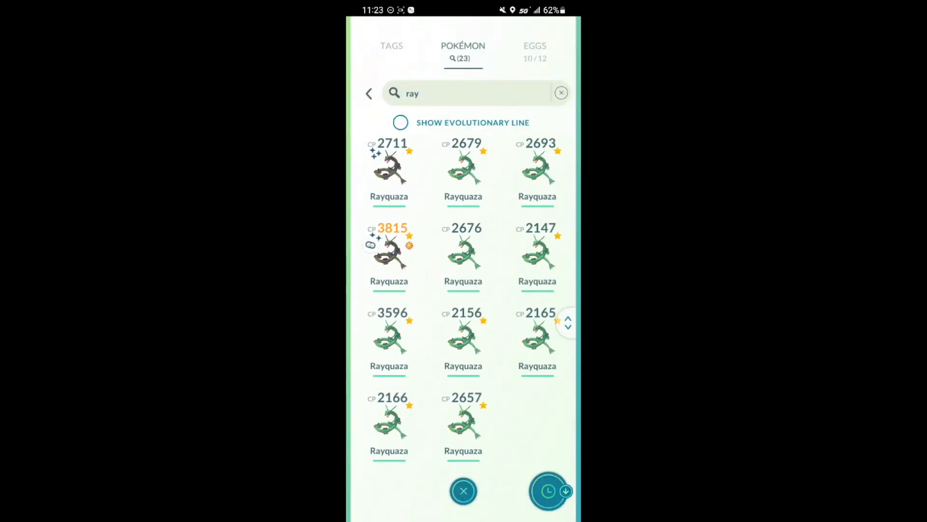
{"action": "left_click", "coordinate": [389, 248]}
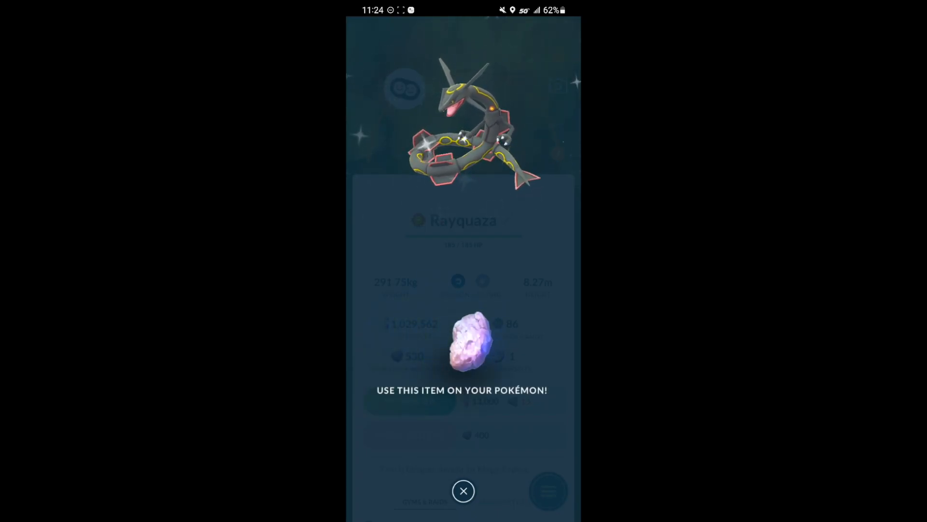
{"action": "left_click", "coordinate": [463, 343]}
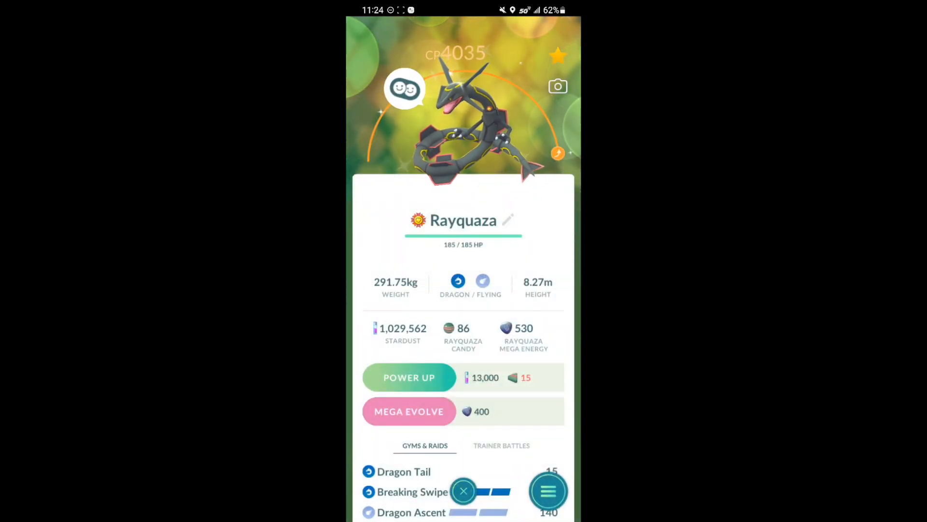
{"action": "left_click", "coordinate": [409, 411]}
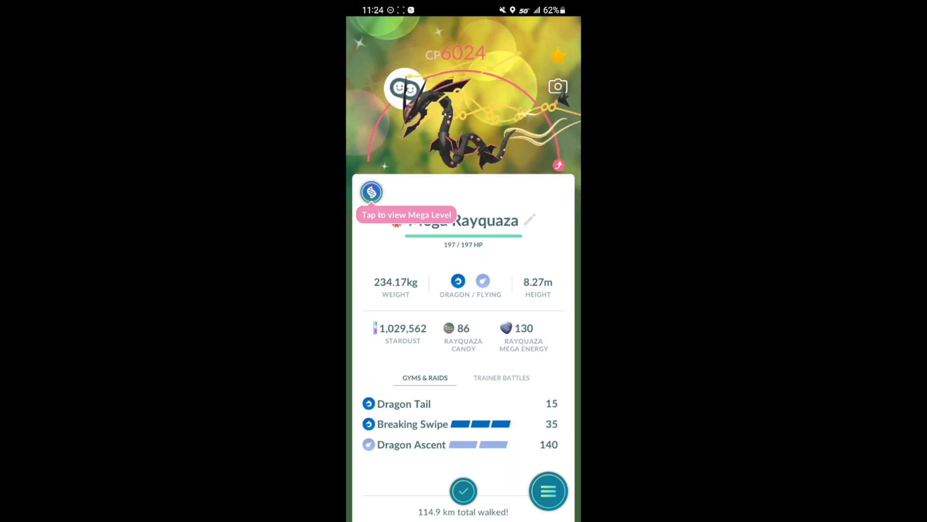
Close Mega Rayquaza's details and throw an Ultra Ball at a wild Pokémon.
{"action": "left_click", "coordinate": [547, 490]}
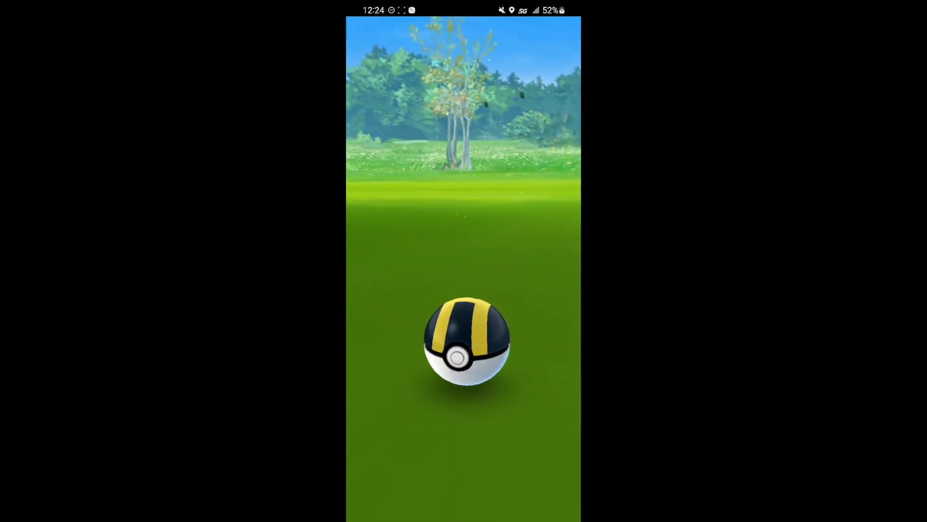
{"action": "left_click_drag", "start_coordinate": [464, 340], "coordinate": [437, 171]}
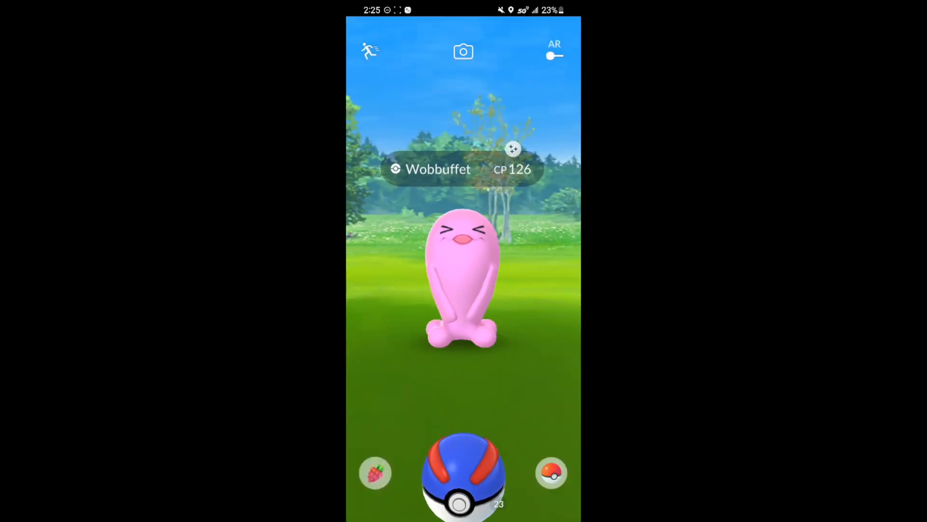
Catch the Wobbuffet with a first-throw curveball Great Ball.
{"action": "left_click_drag", "start_coordinate": [463, 473], "coordinate": [476, 195]}
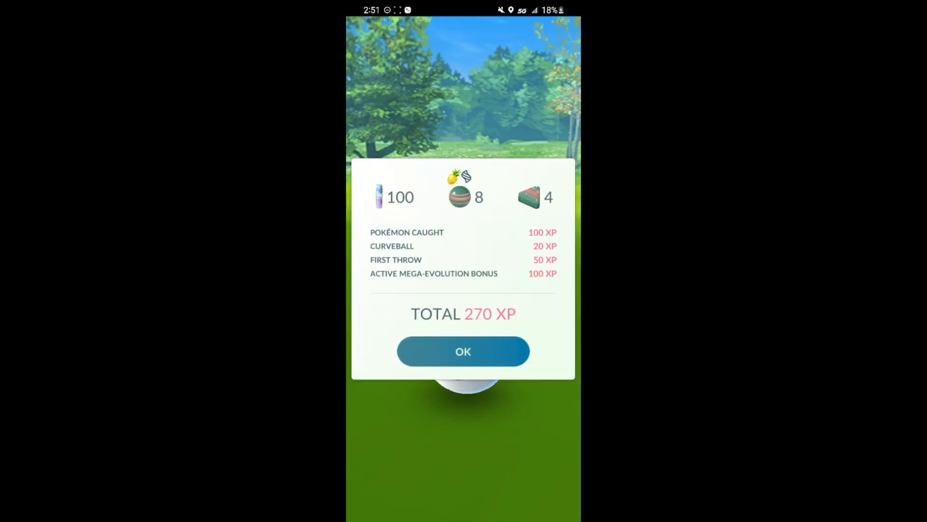
Dismiss the rewards, catch the Foongus for 190 XP, and open its actions menu.
{"action": "left_click", "coordinate": [463, 351]}
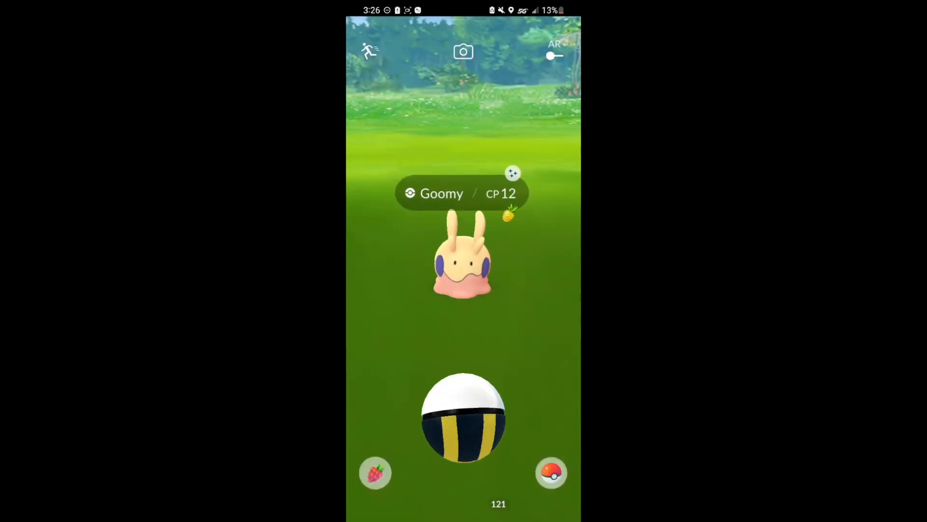
{"action": "left_click_drag", "start_coordinate": [463, 414], "coordinate": [437, 207]}
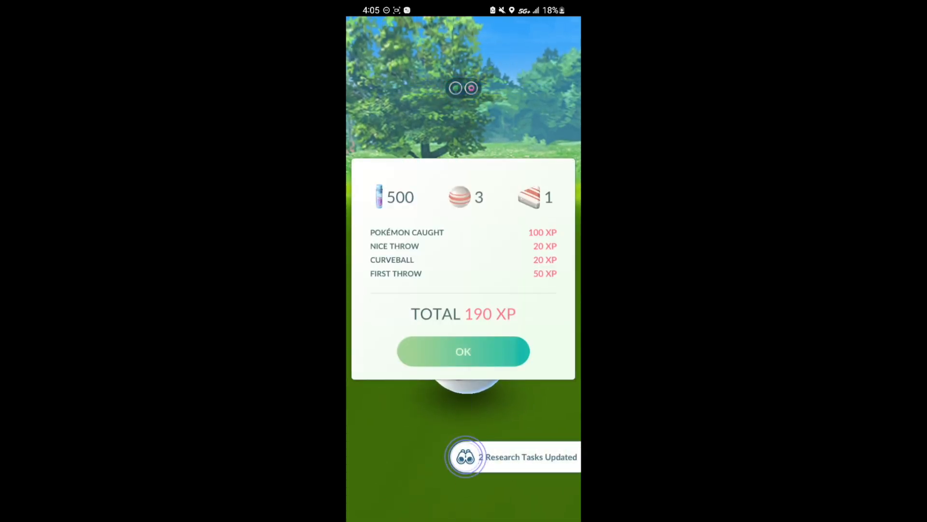
{"action": "left_click", "coordinate": [463, 351]}
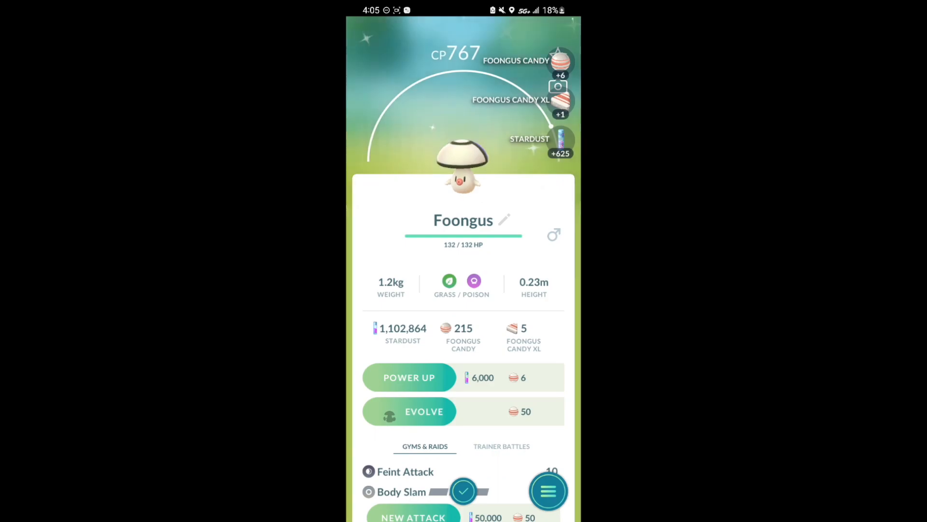
{"action": "left_click", "coordinate": [547, 490]}
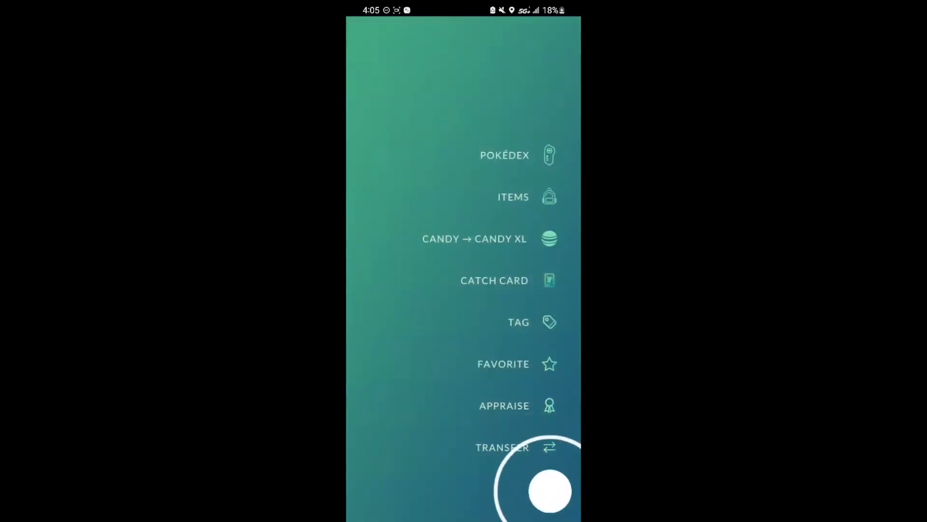